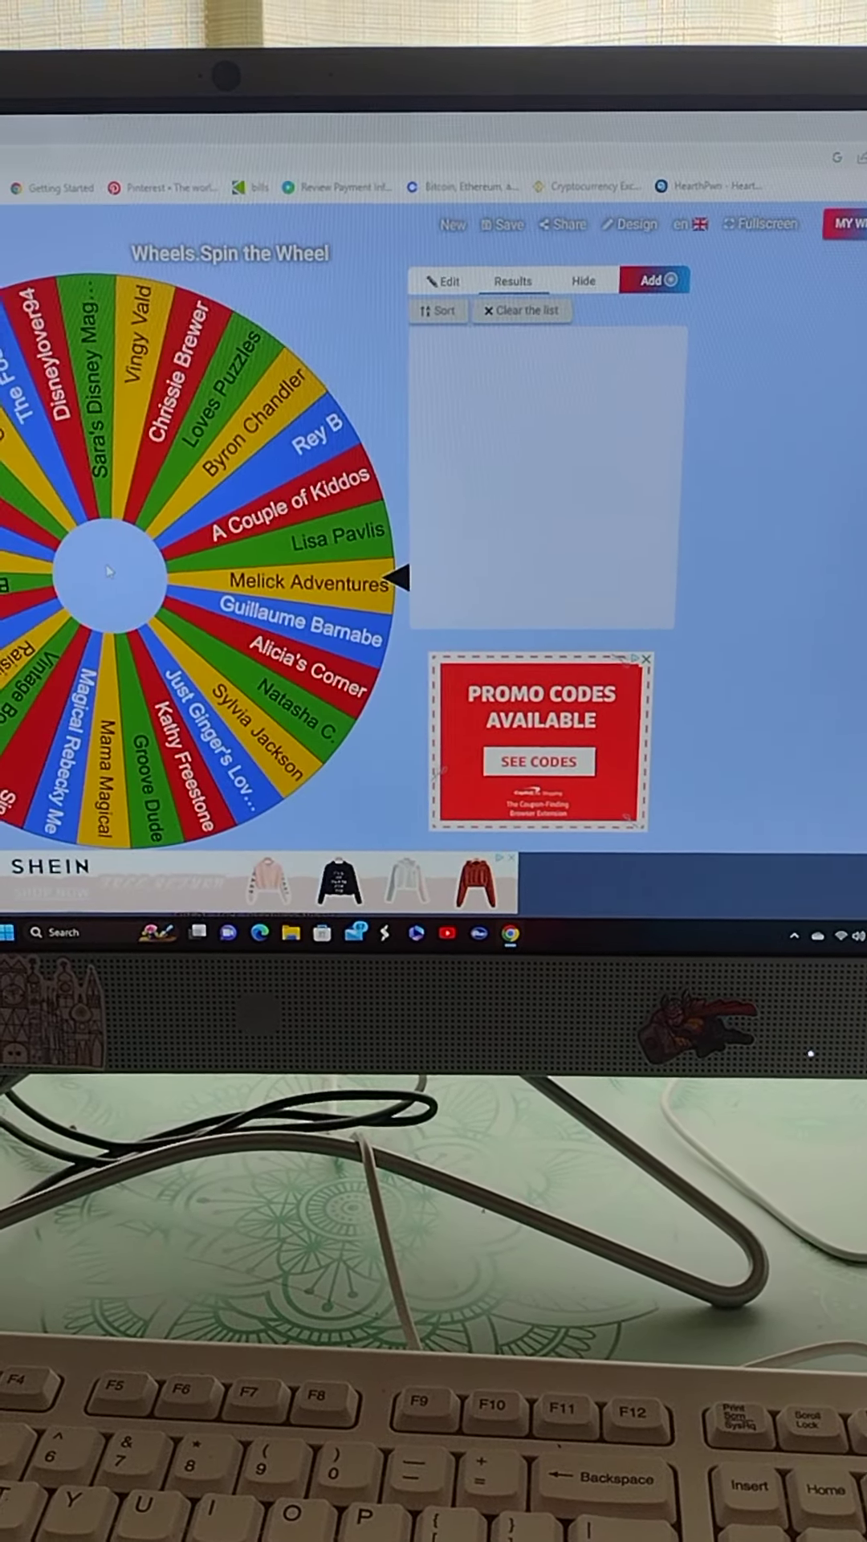
Step: Spin the giveaway wheel, landing on Melick Adventures as the first winner
{"action": "left_click", "coordinate": [109, 575]}
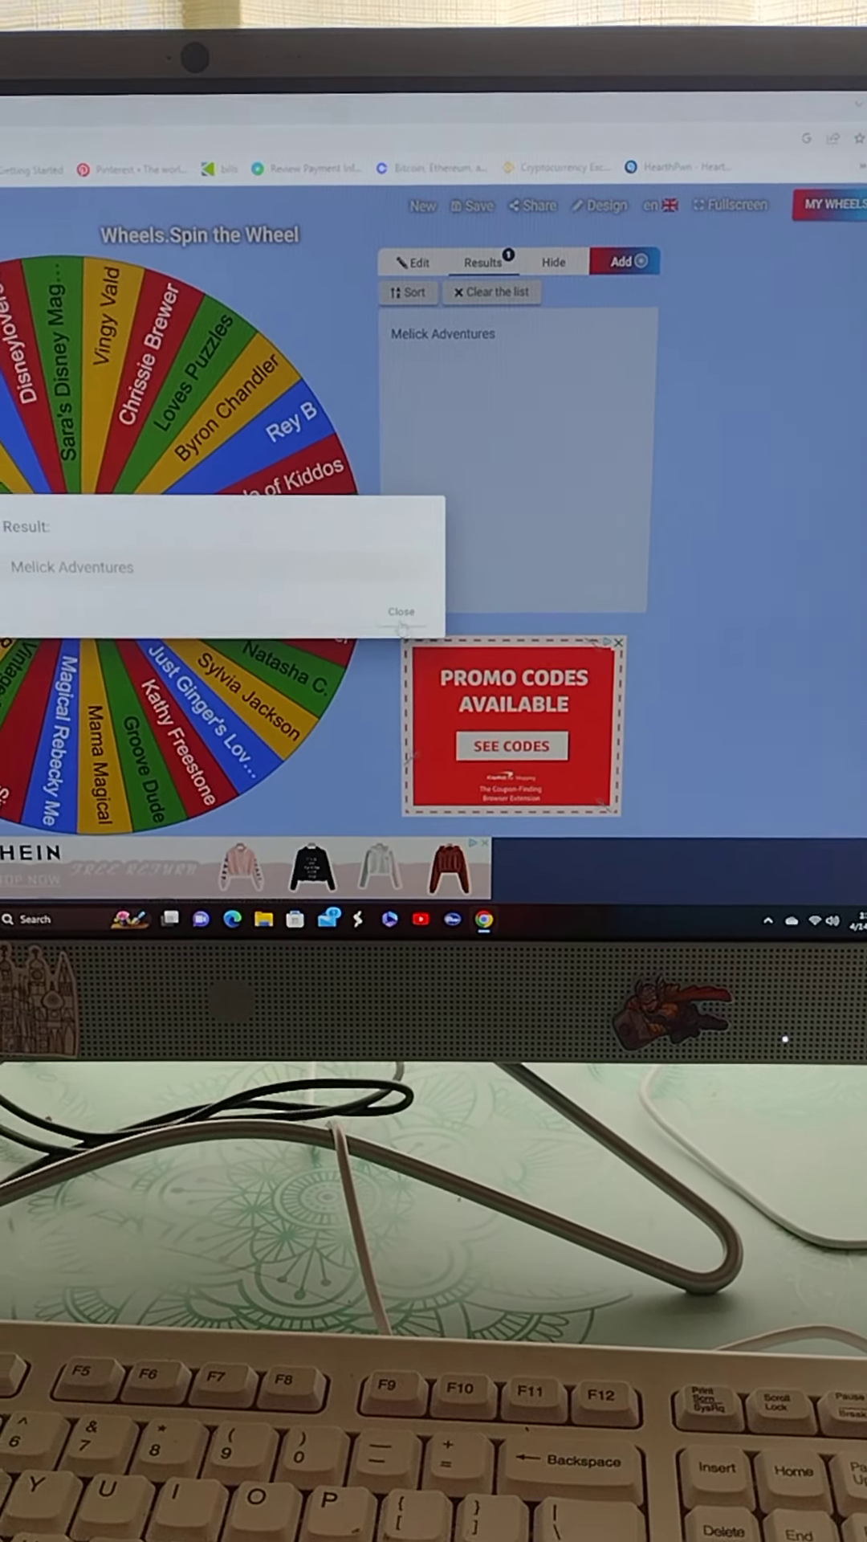
Step: Close the Melick Adventures result popup and spin the wheel for a second winner
{"action": "left_click", "coordinate": [402, 610]}
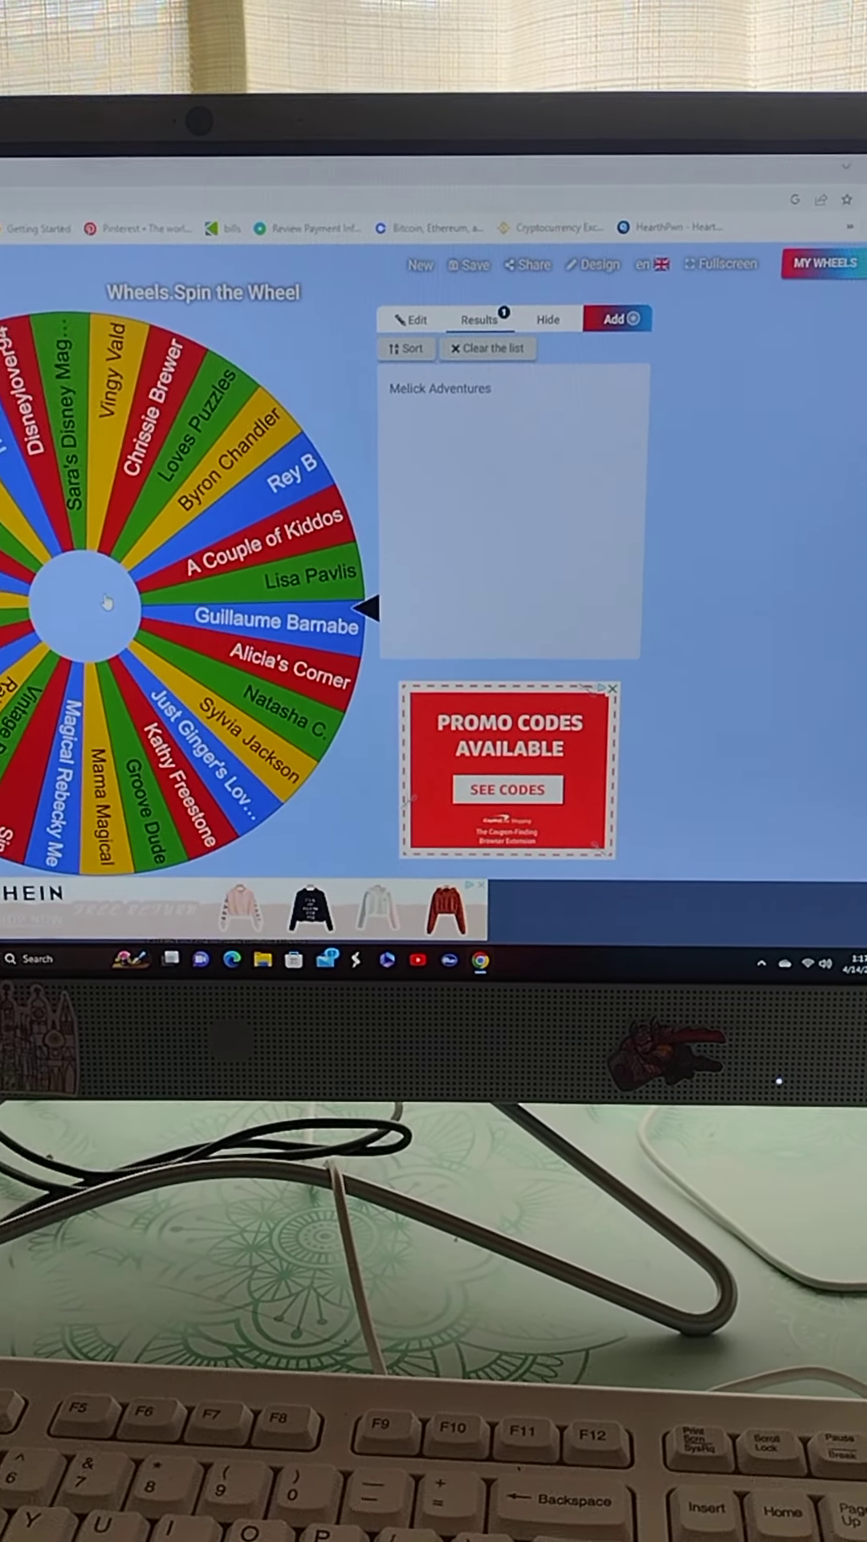
{"action": "left_click", "coordinate": [89, 605]}
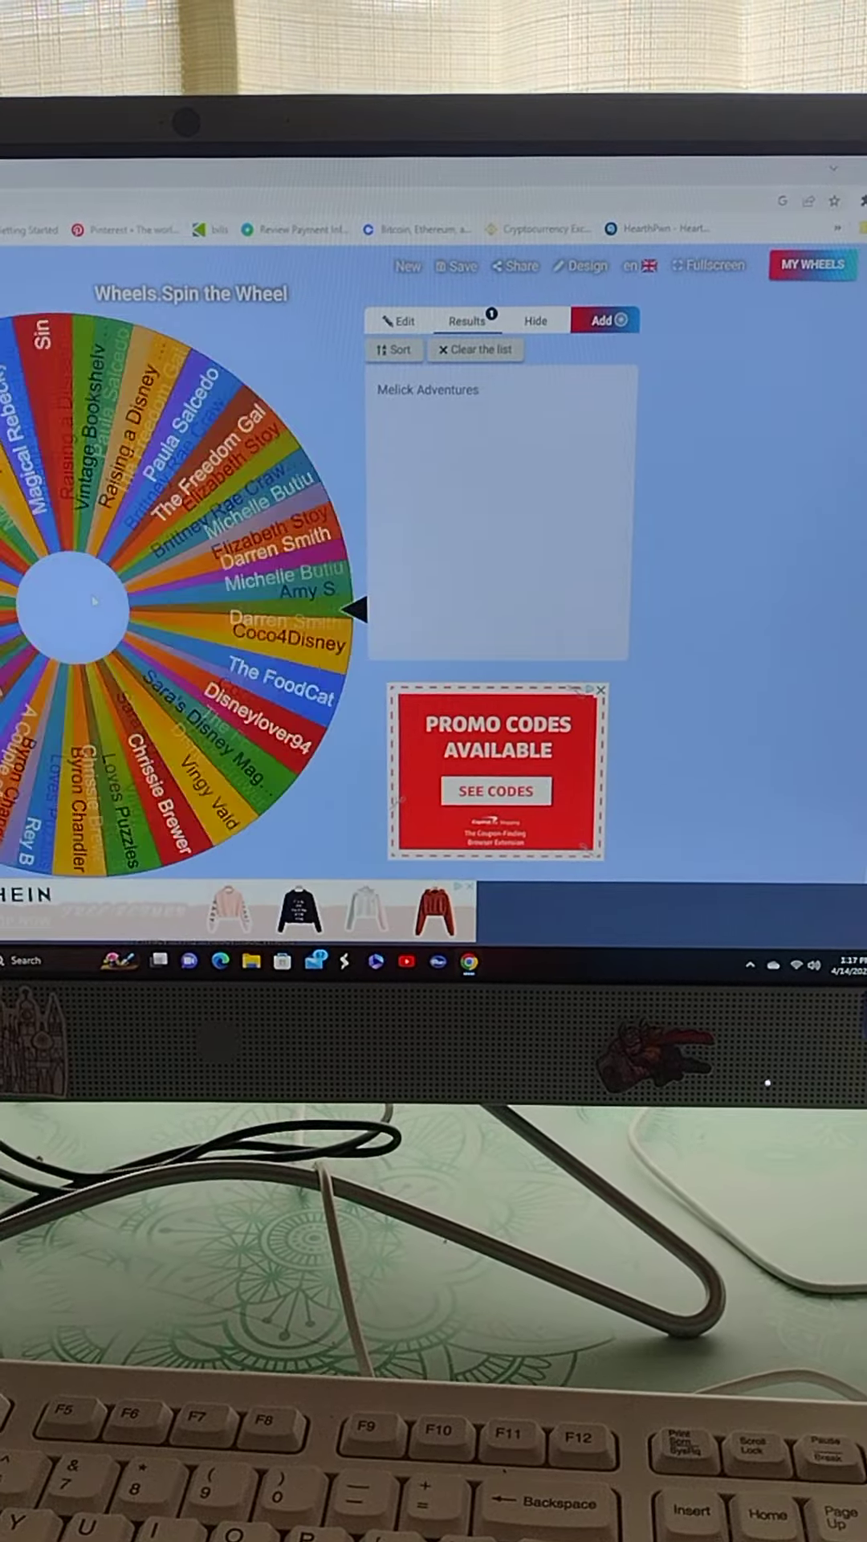